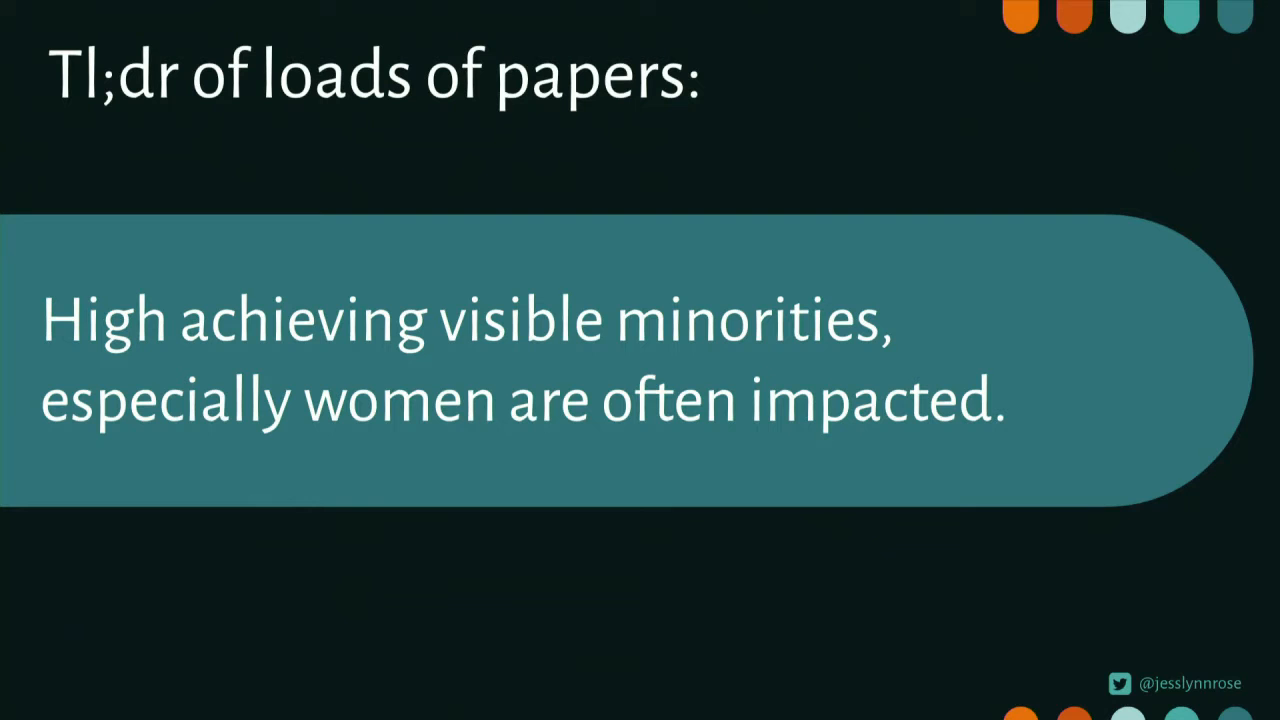
scroll(down, 3)
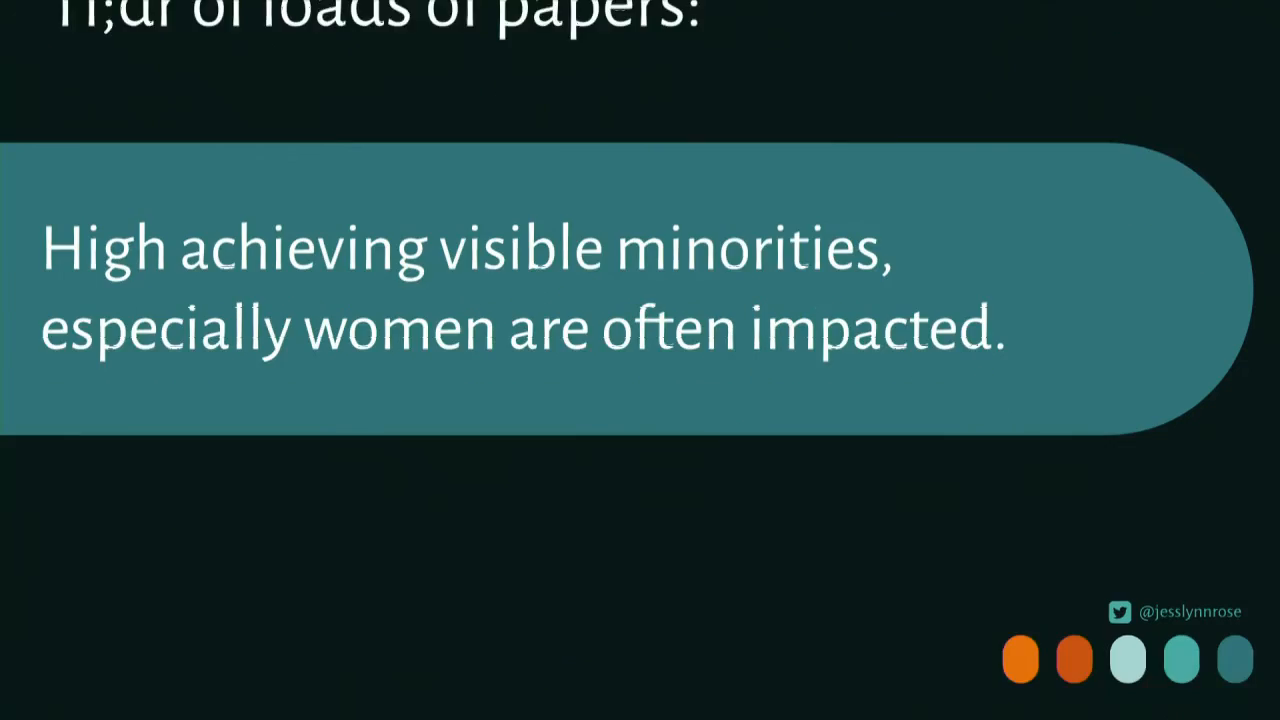